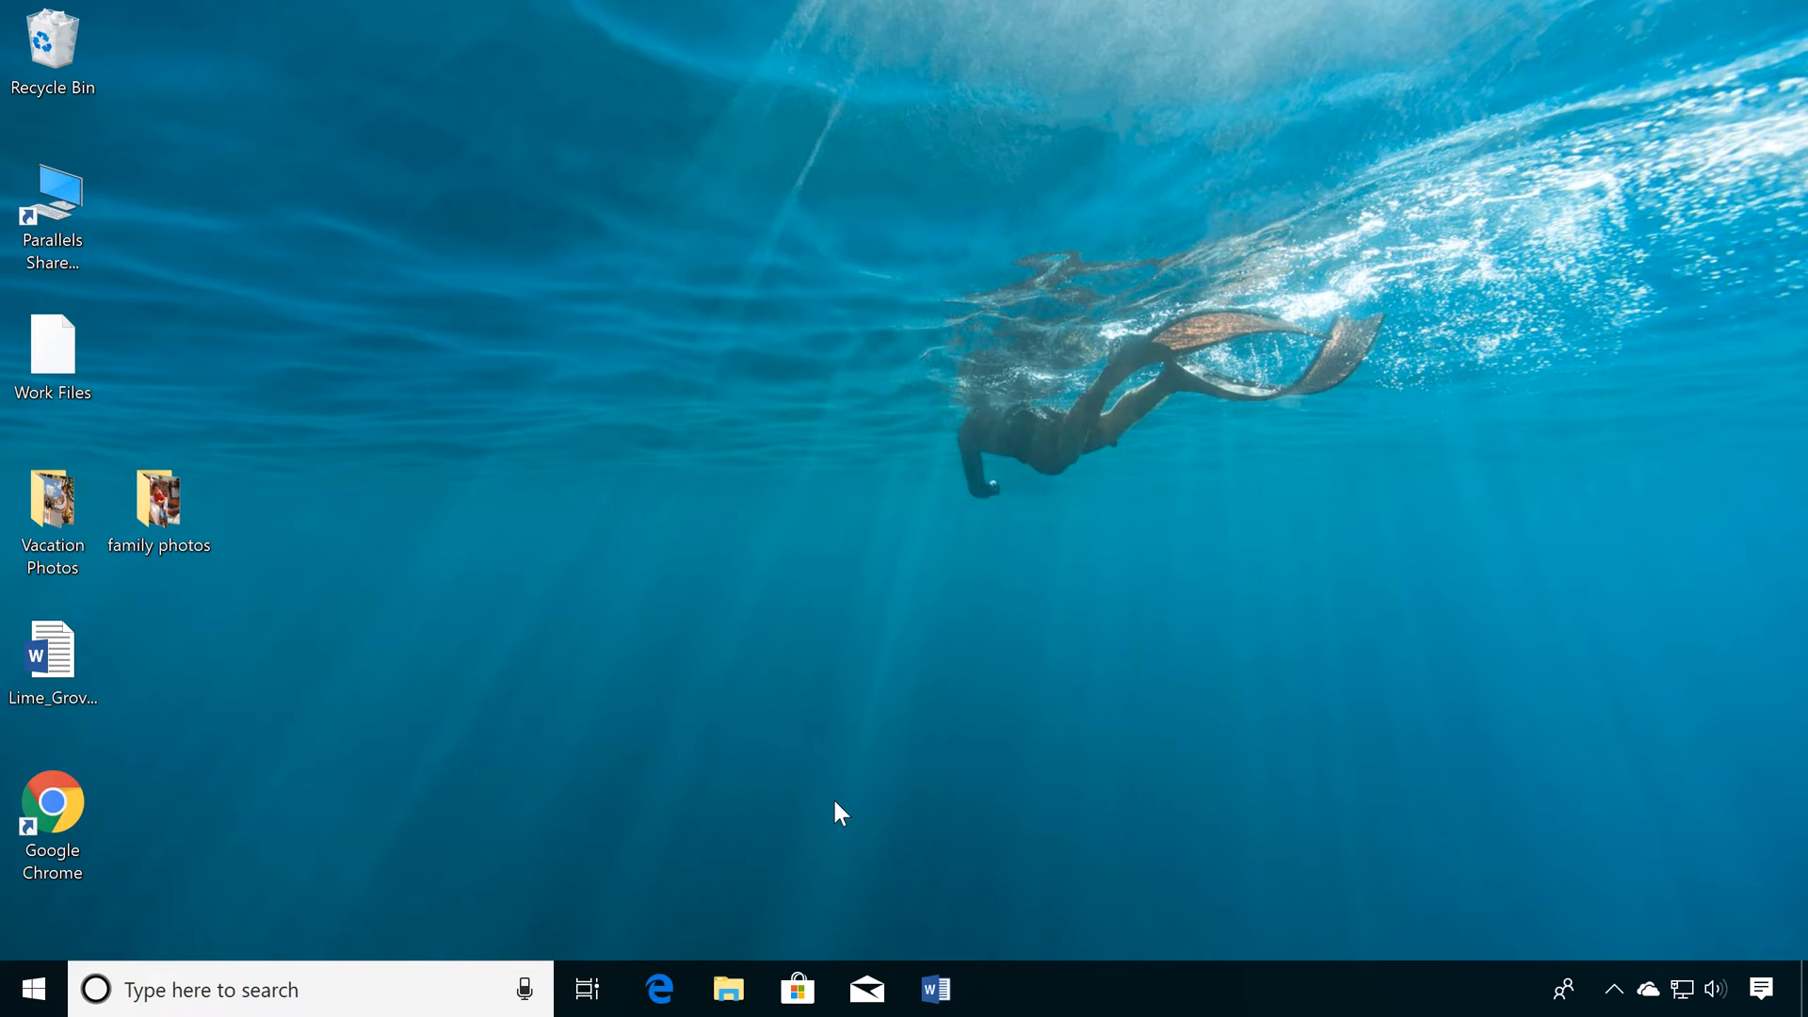
pyautogui.moveTo(801, 882)
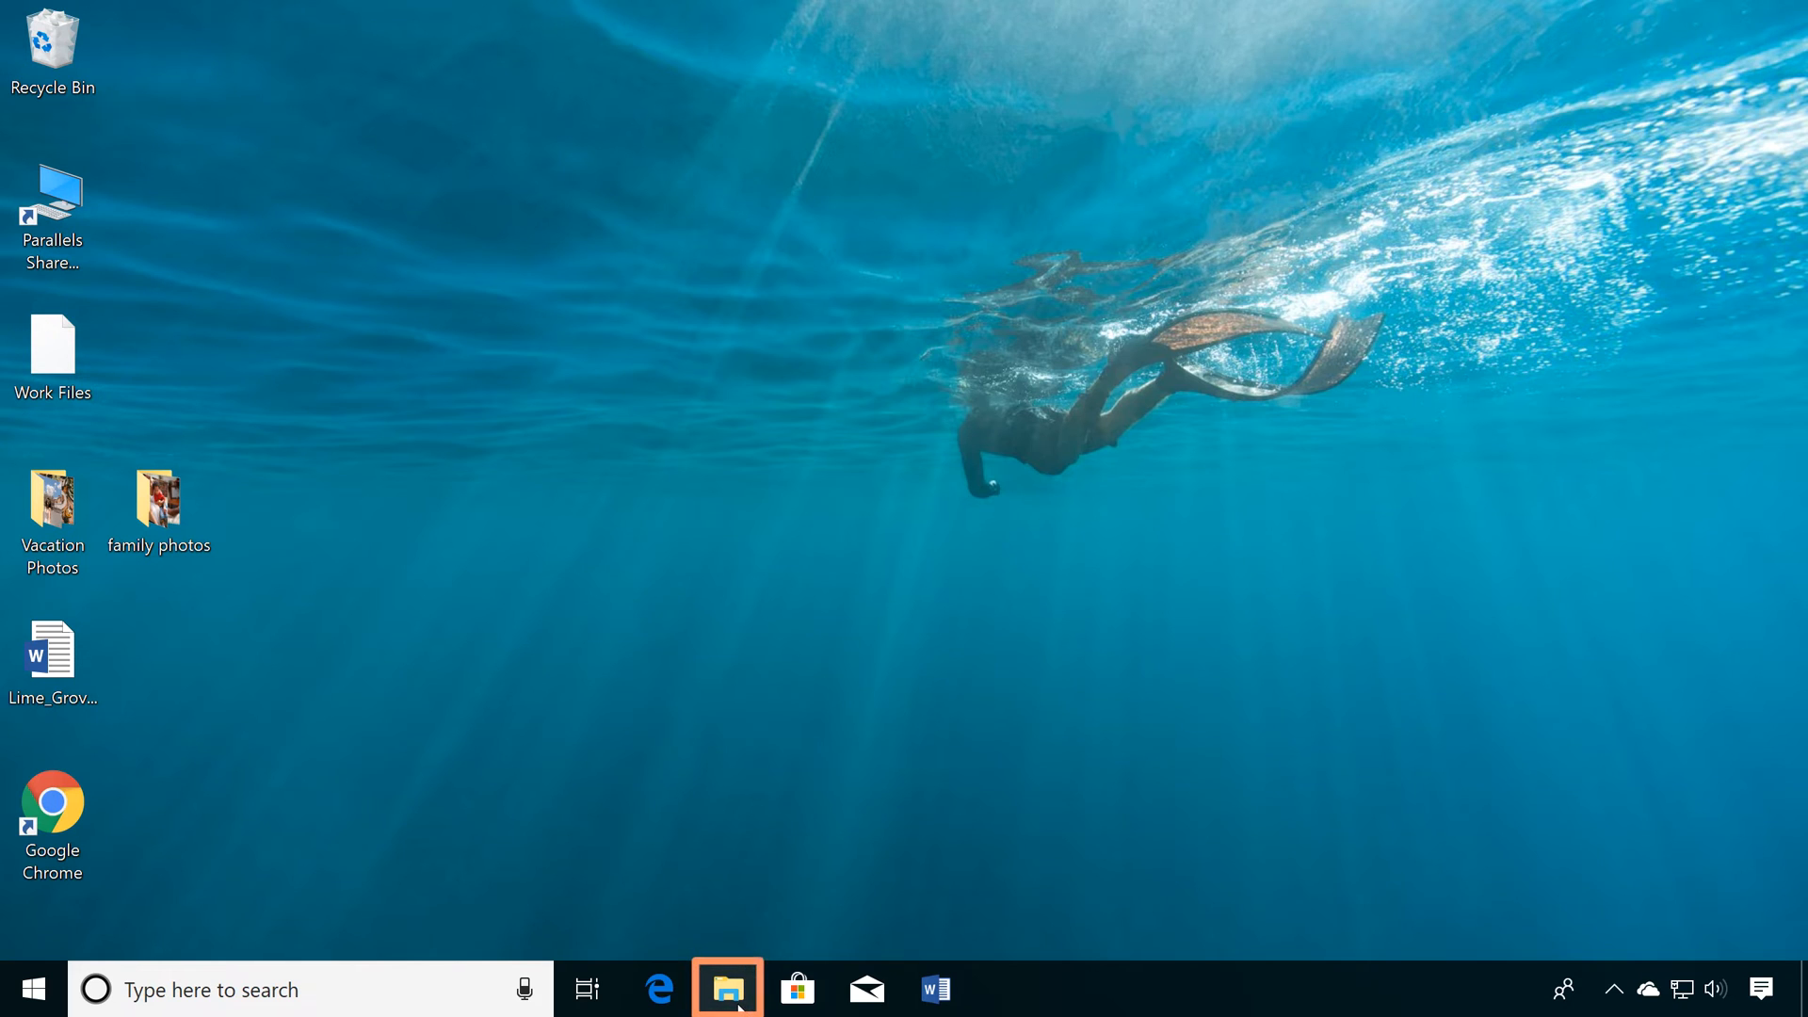
# Step: Open File Explorer on Quick access and open the Flower+Garden Festival recent file
pyautogui.click(726, 990)
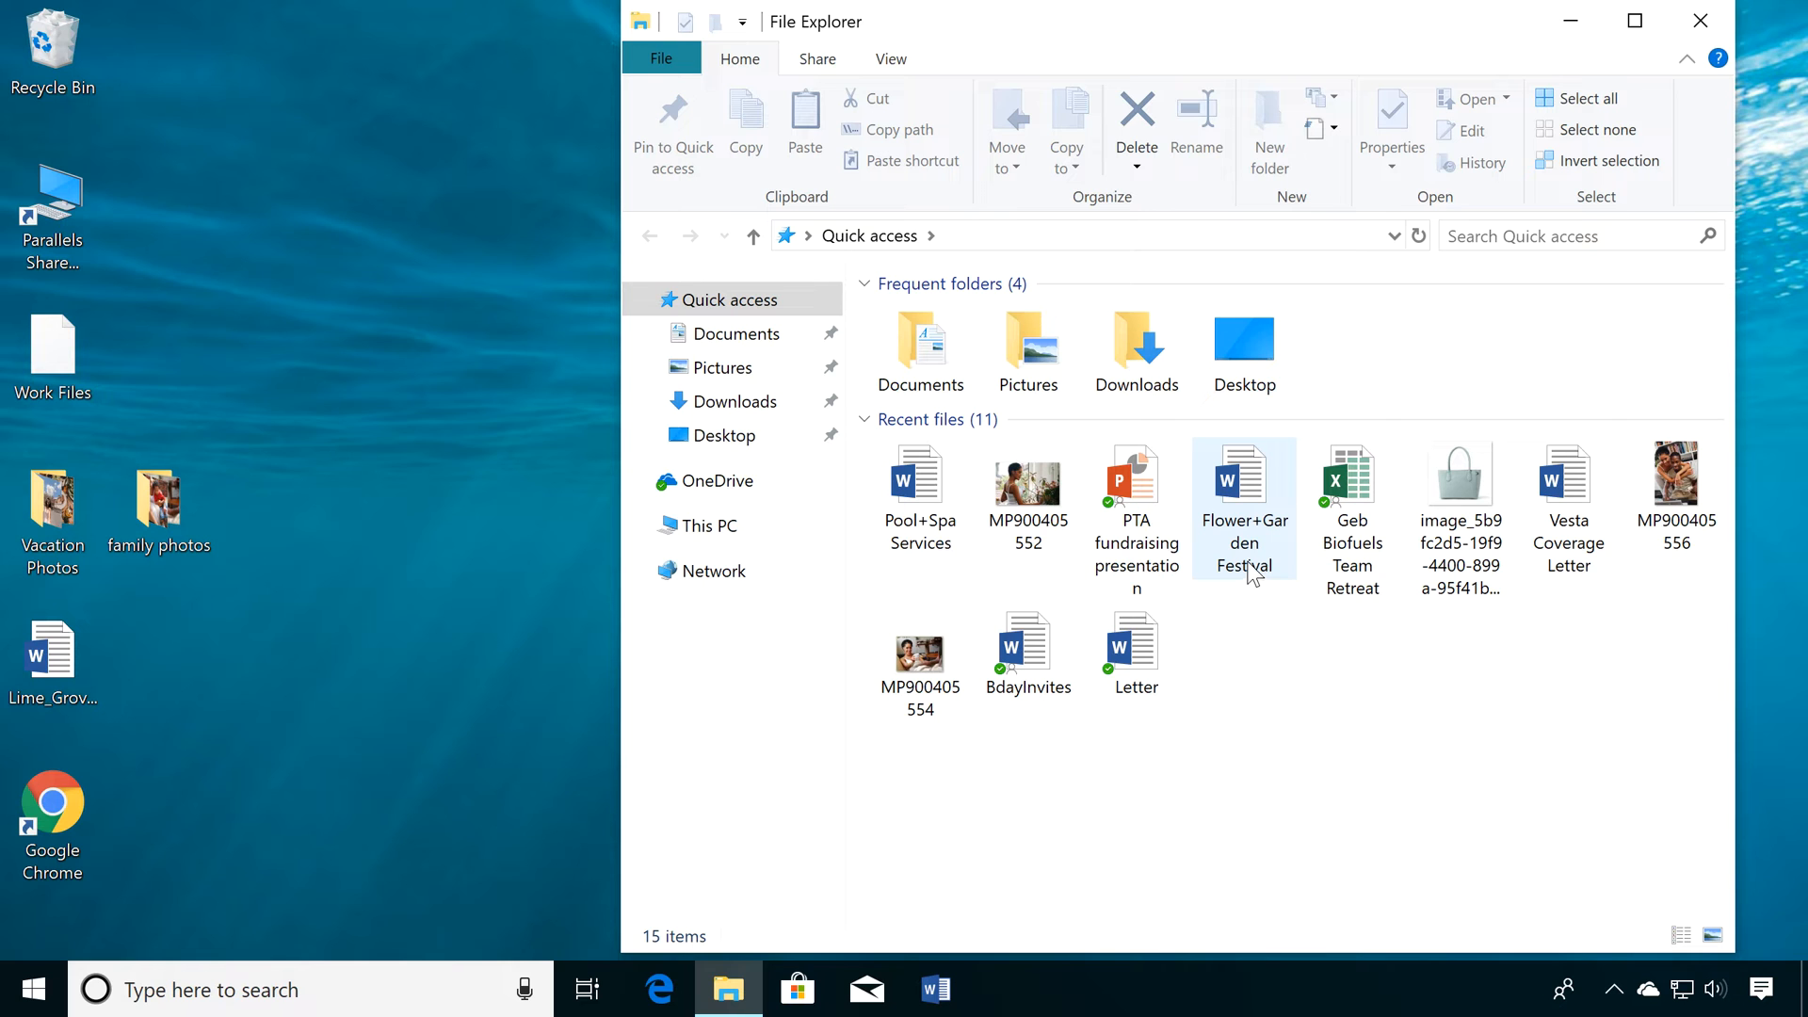
pyautogui.doubleClick(1243, 479)
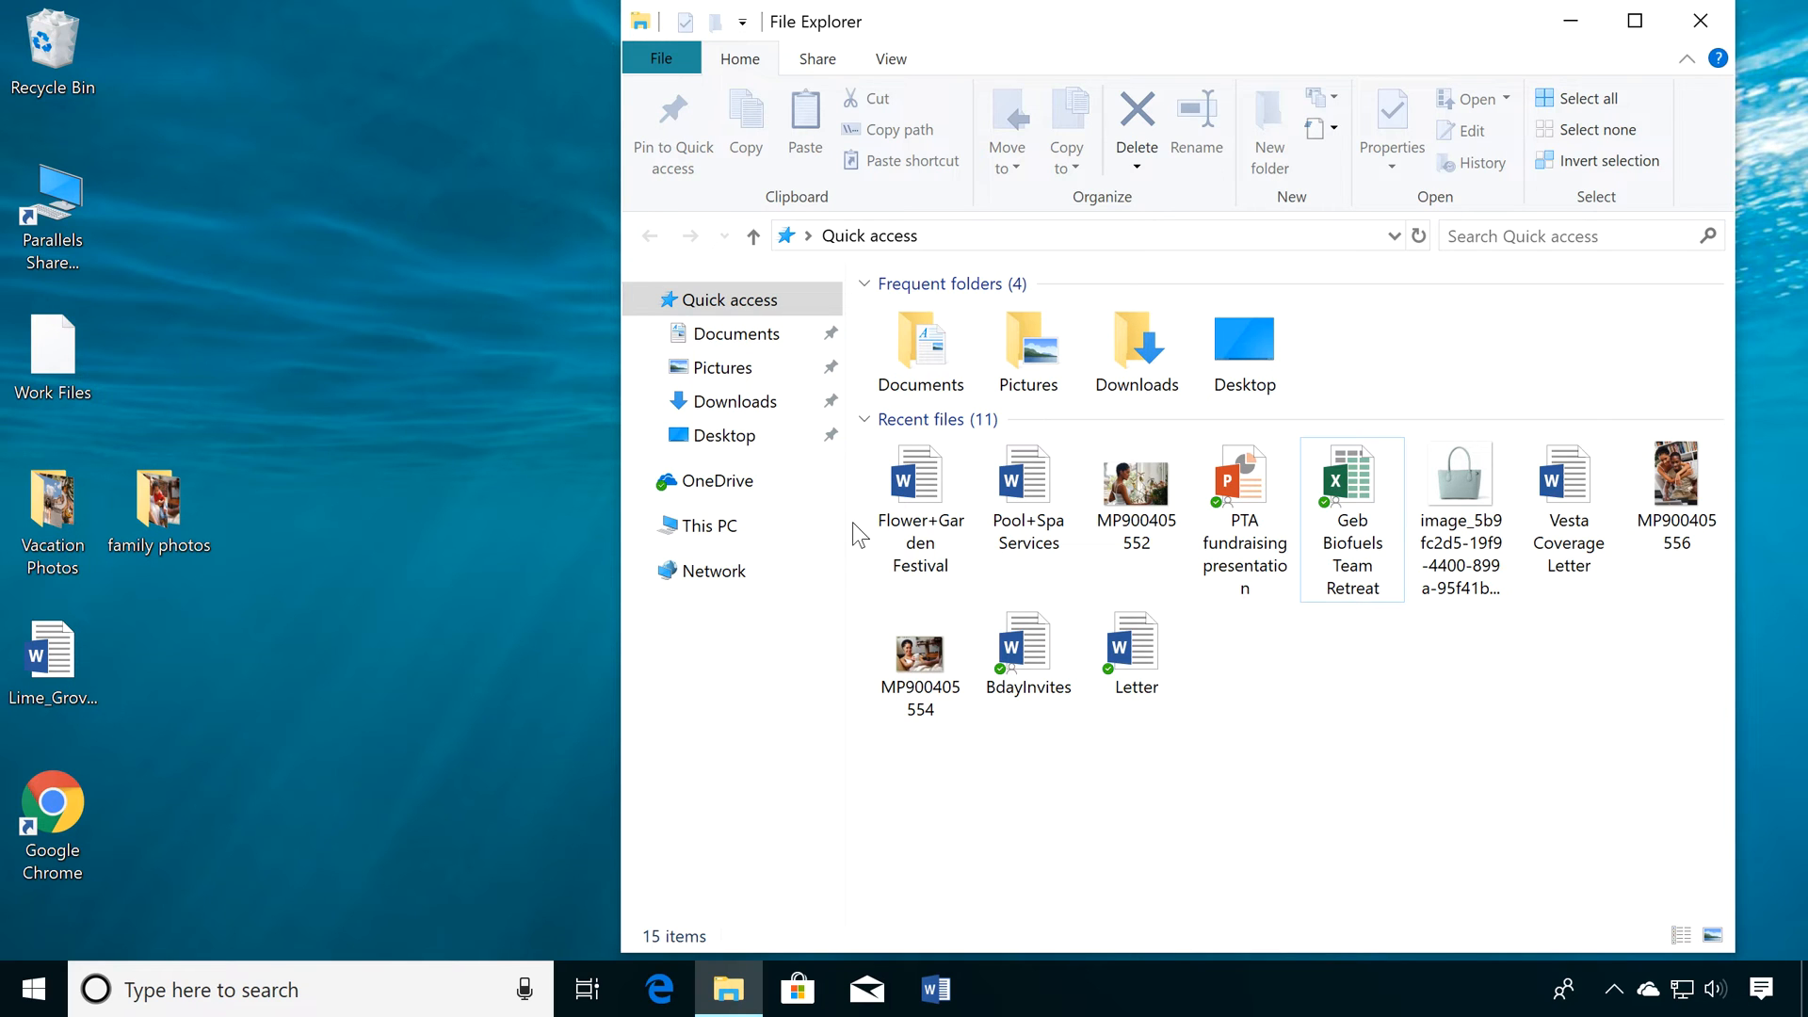
# Step: Browse the Downloads folder and its 15 items, including photos, PDFs and the wallpaper
pyautogui.click(733, 401)
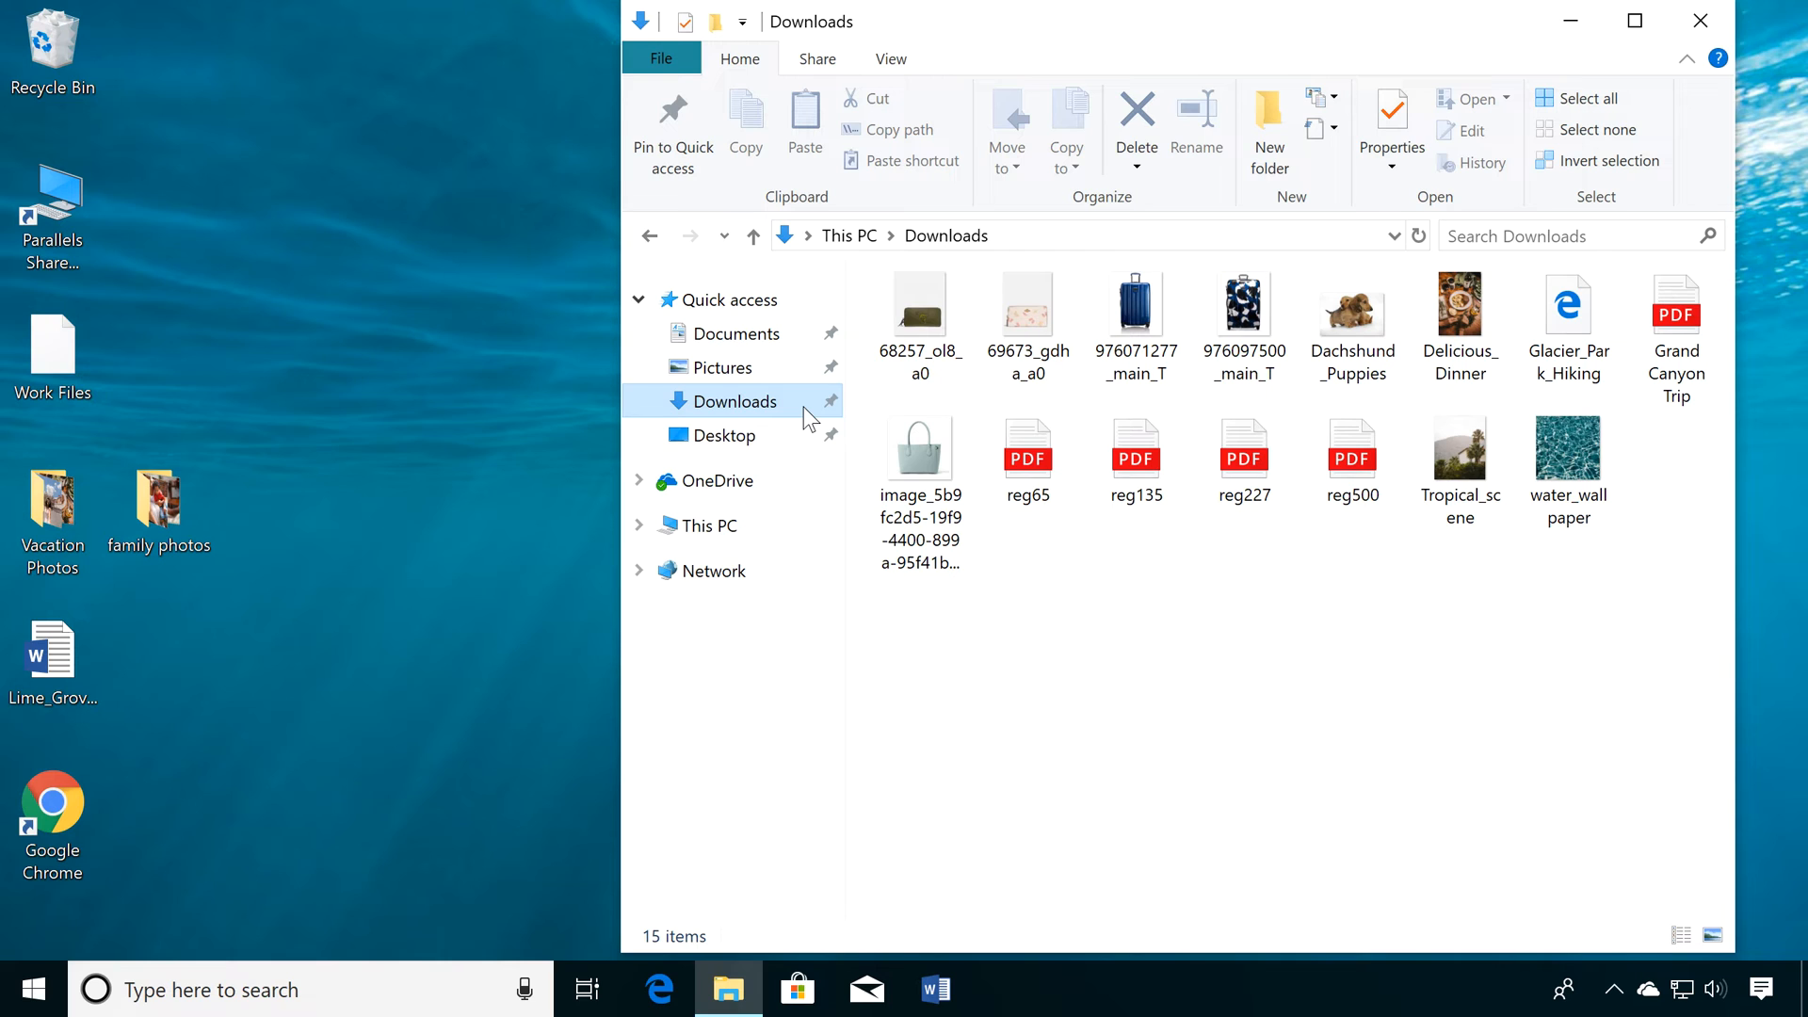
pyautogui.moveTo(799, 473)
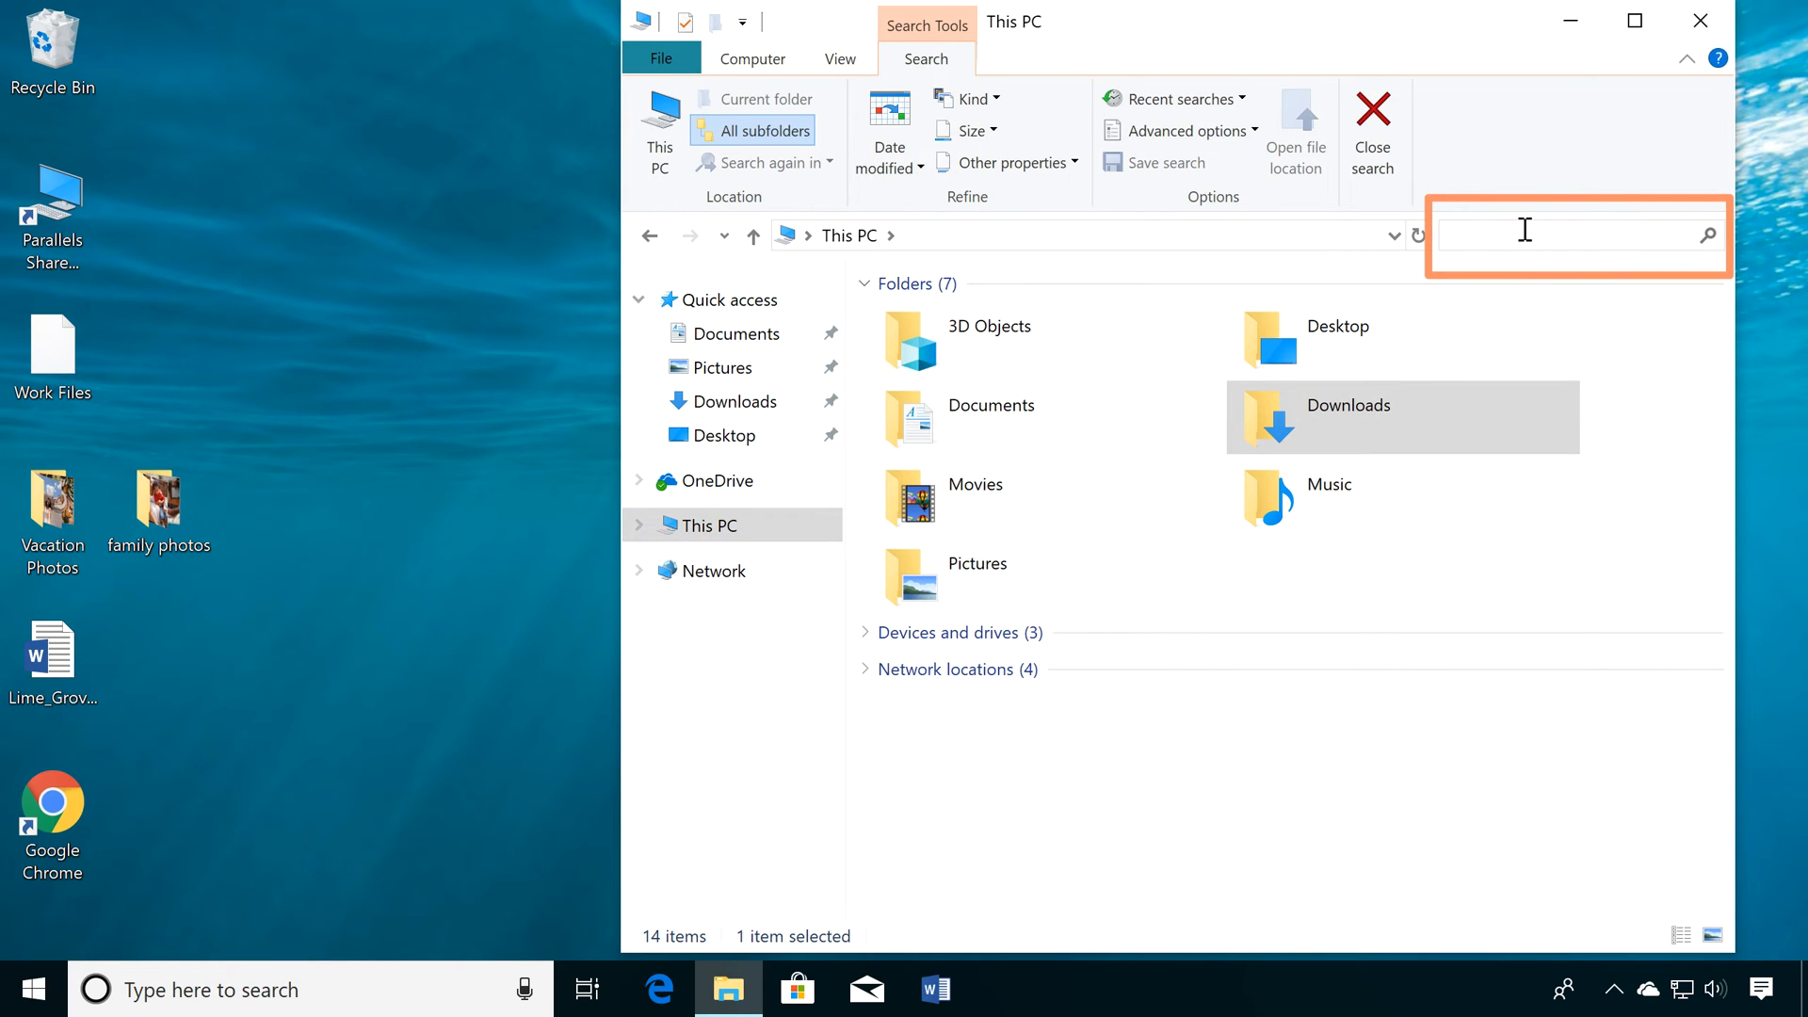
# Step: Search This PC for 'writing journal', then close the File Explorer window
pyautogui.write('writing journal')
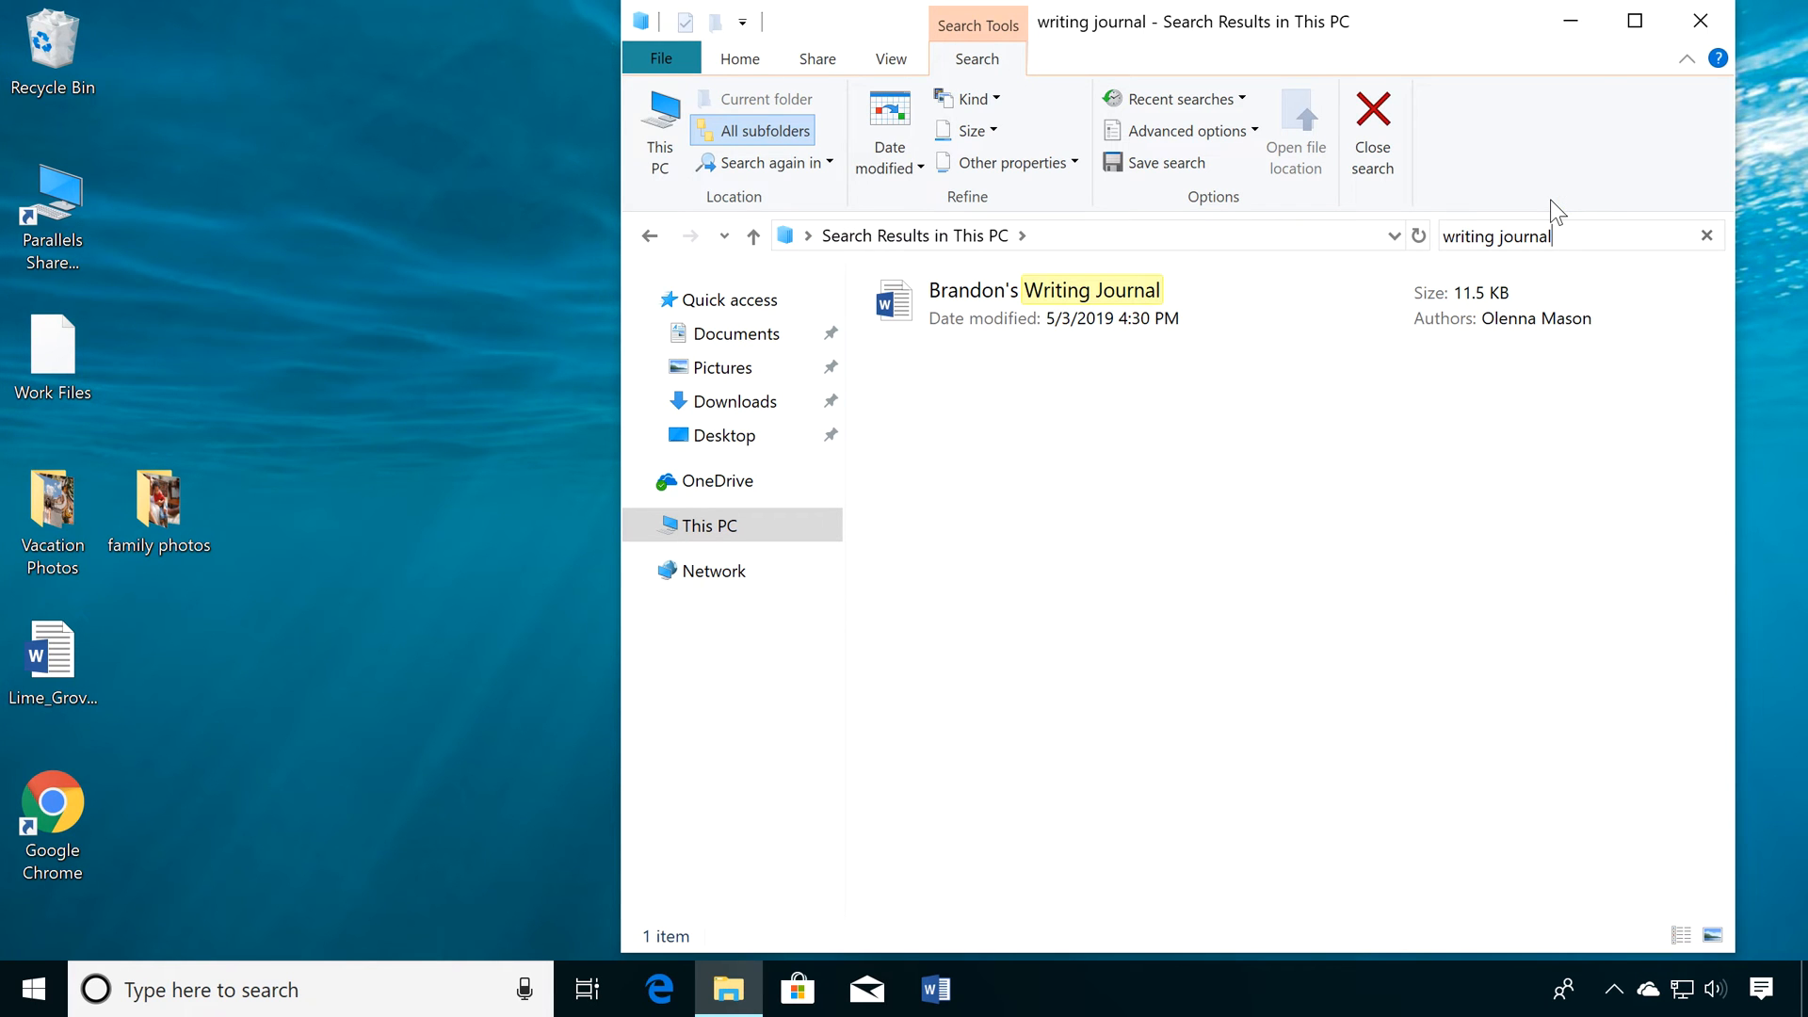
pyautogui.click(1701, 21)
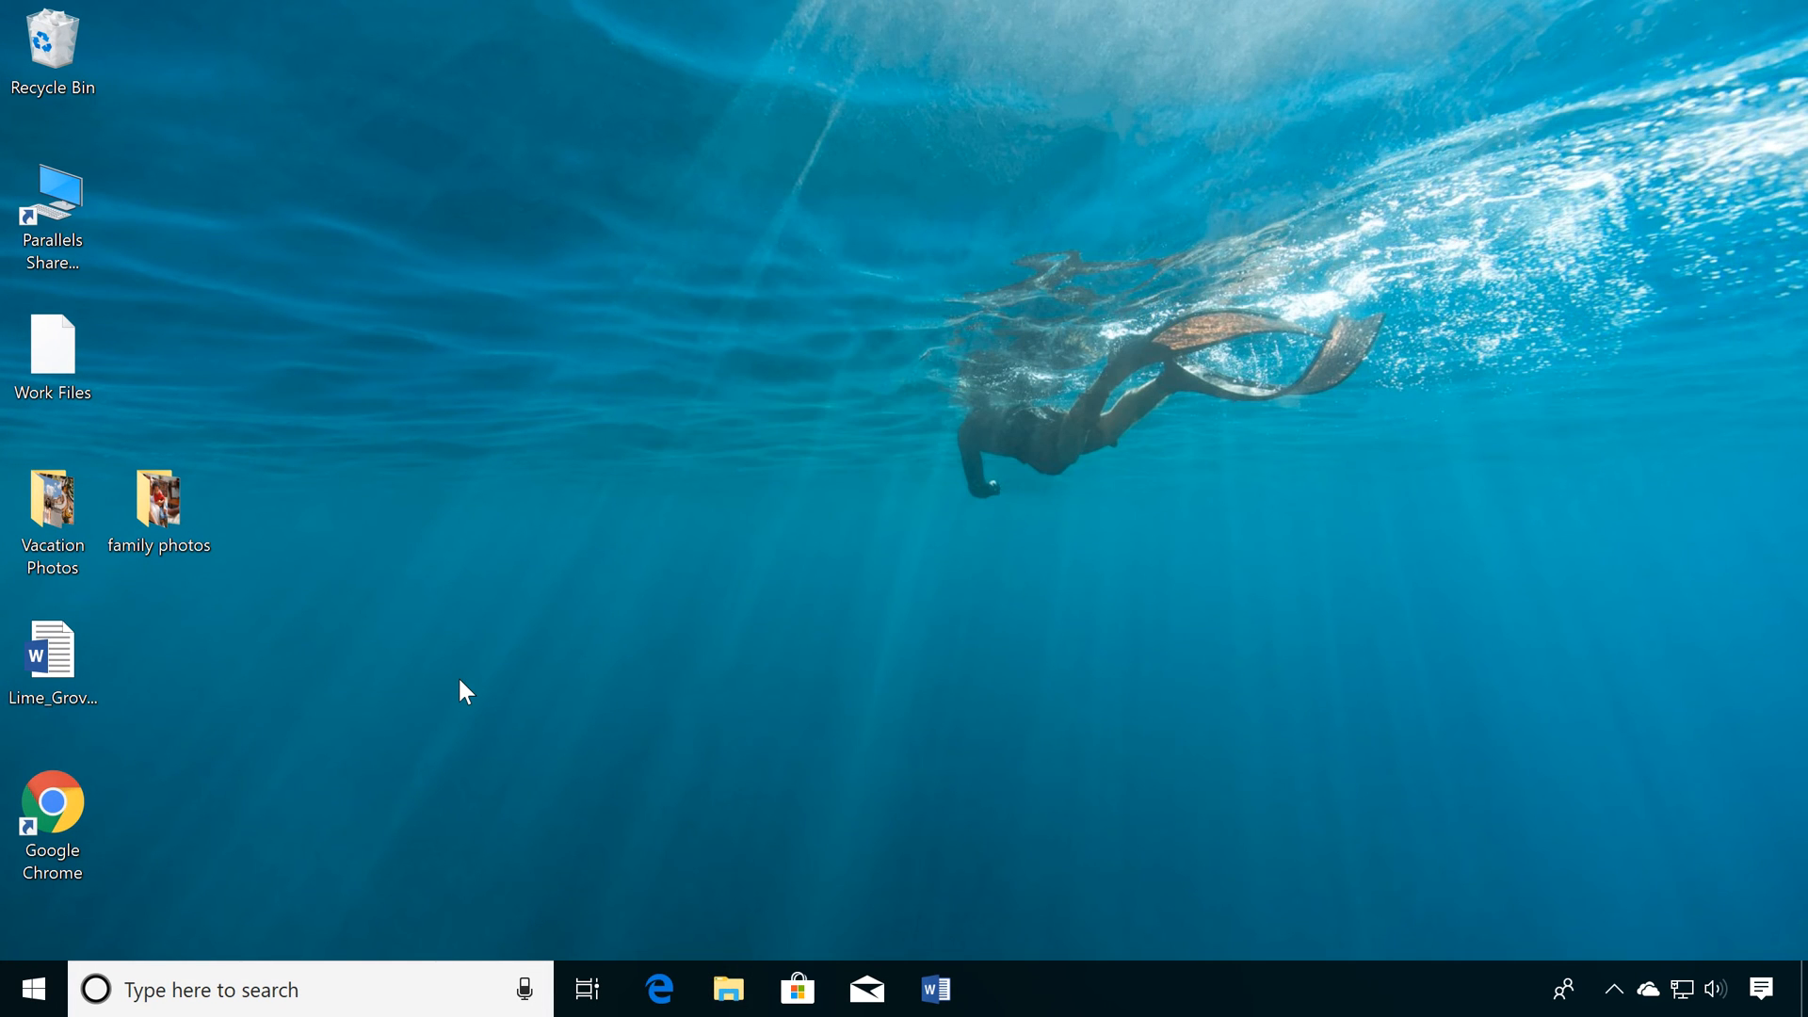
pyautogui.moveTo(352, 973)
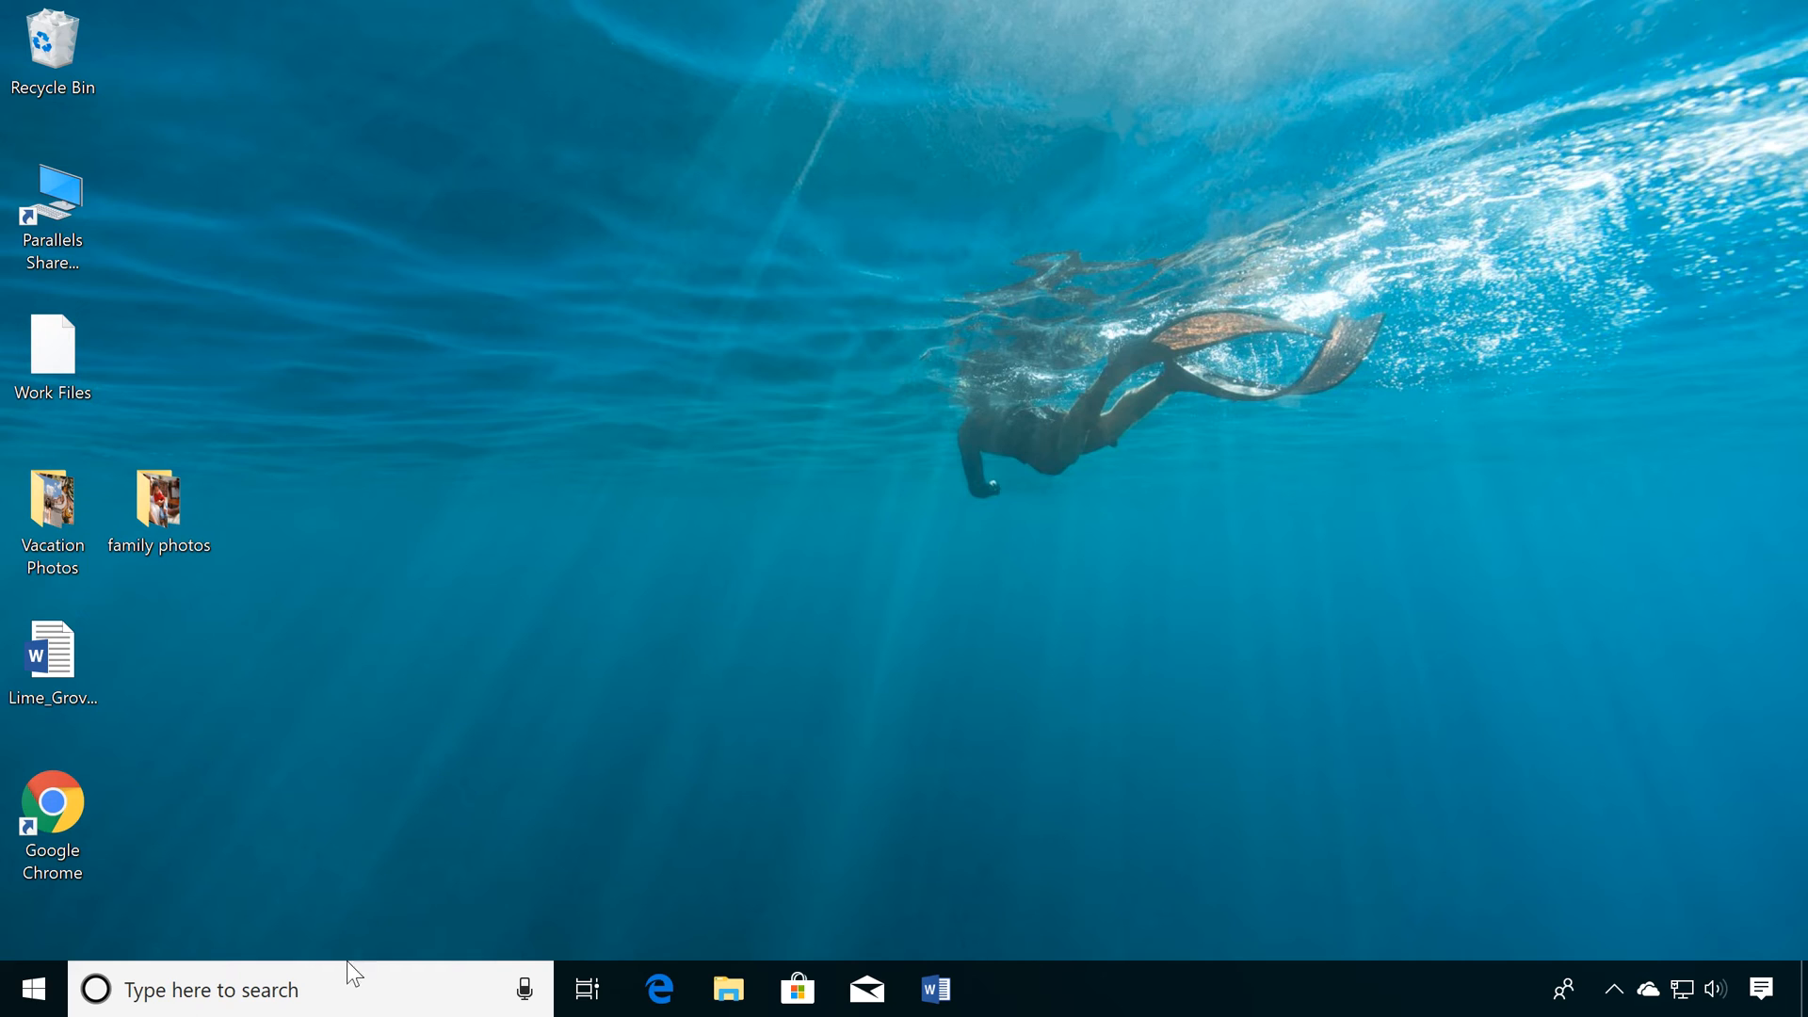
pyautogui.click(231, 989)
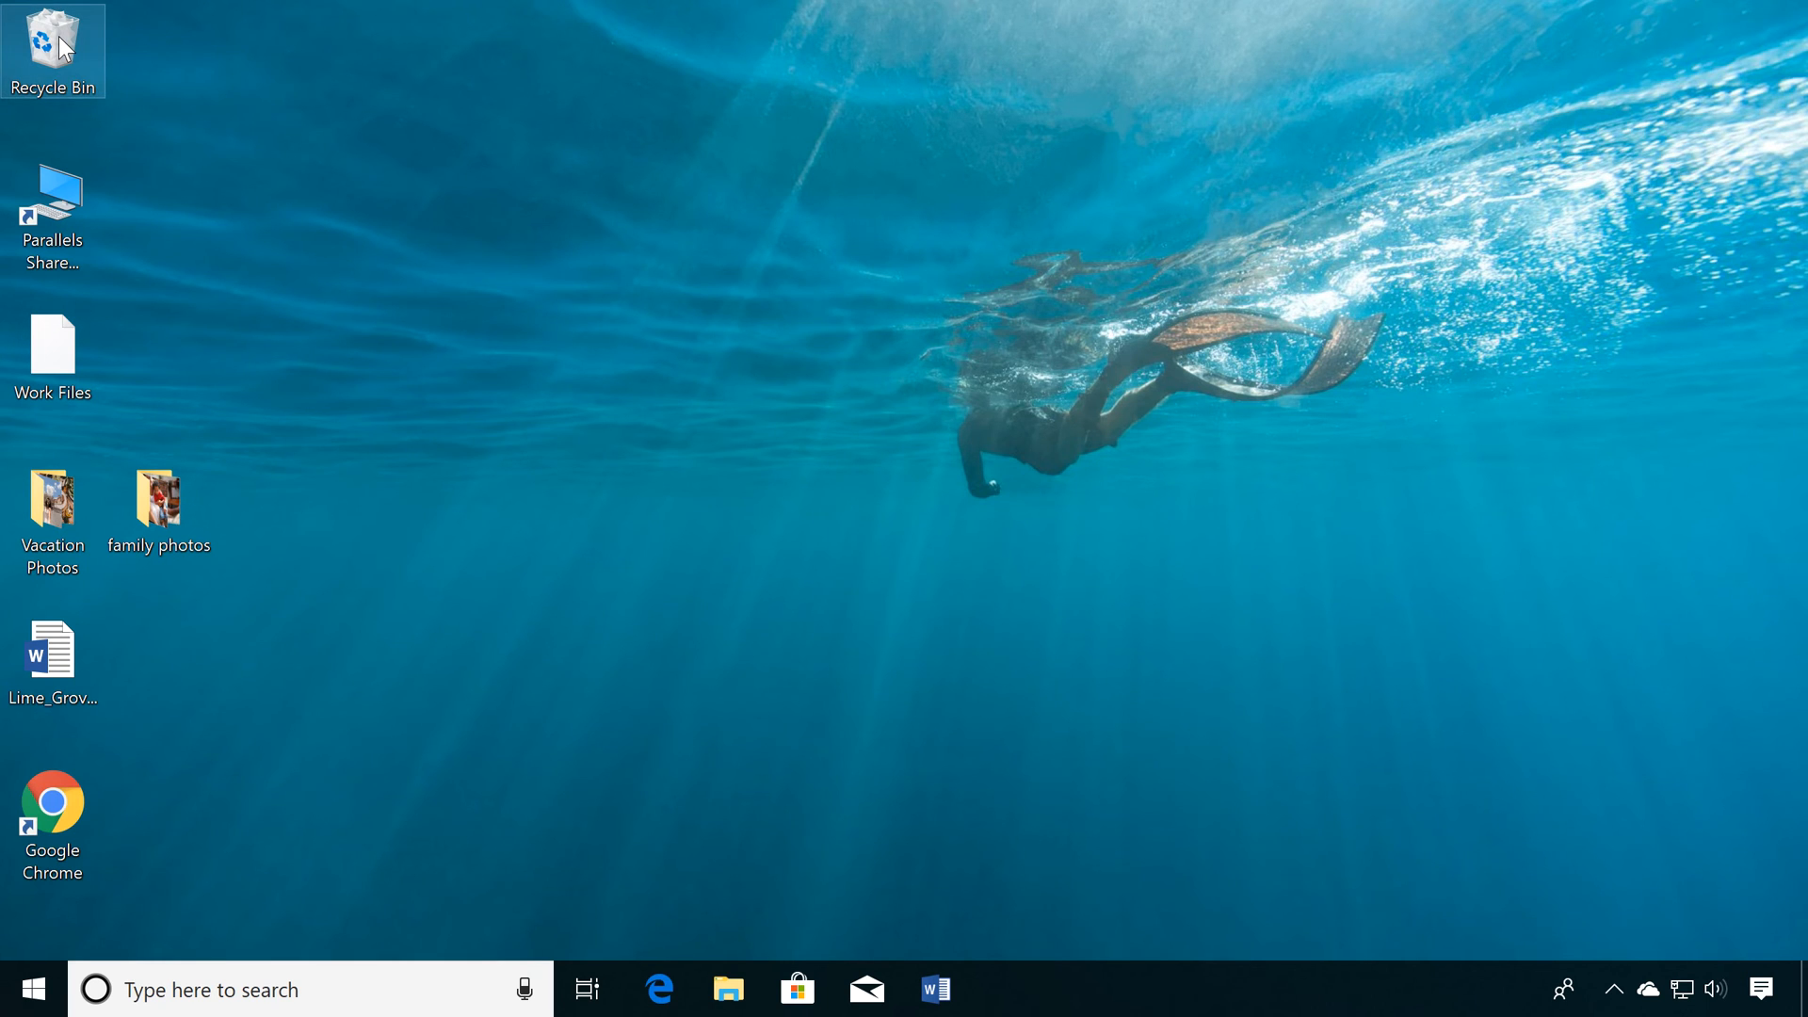
# Step: Restore the IMG_004 dog photo from the Recycle Bin to the desktop
pyautogui.doubleClick(52, 51)
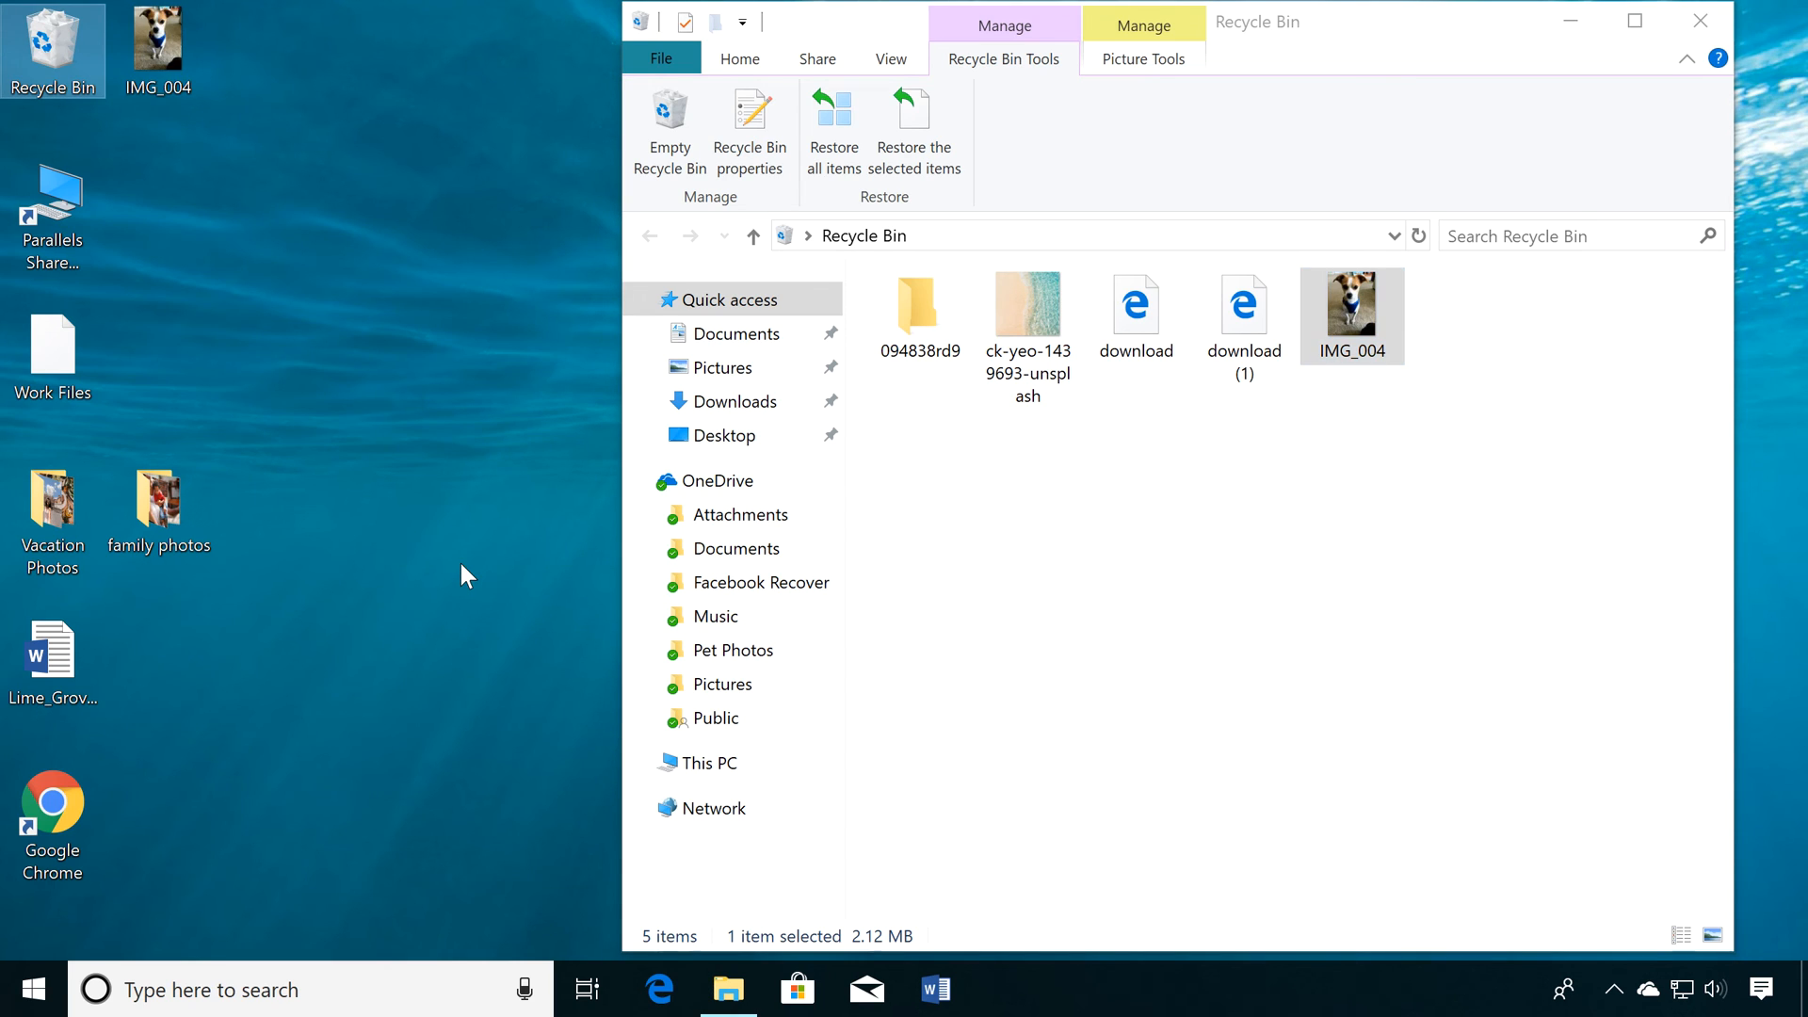
pyautogui.click(913, 127)
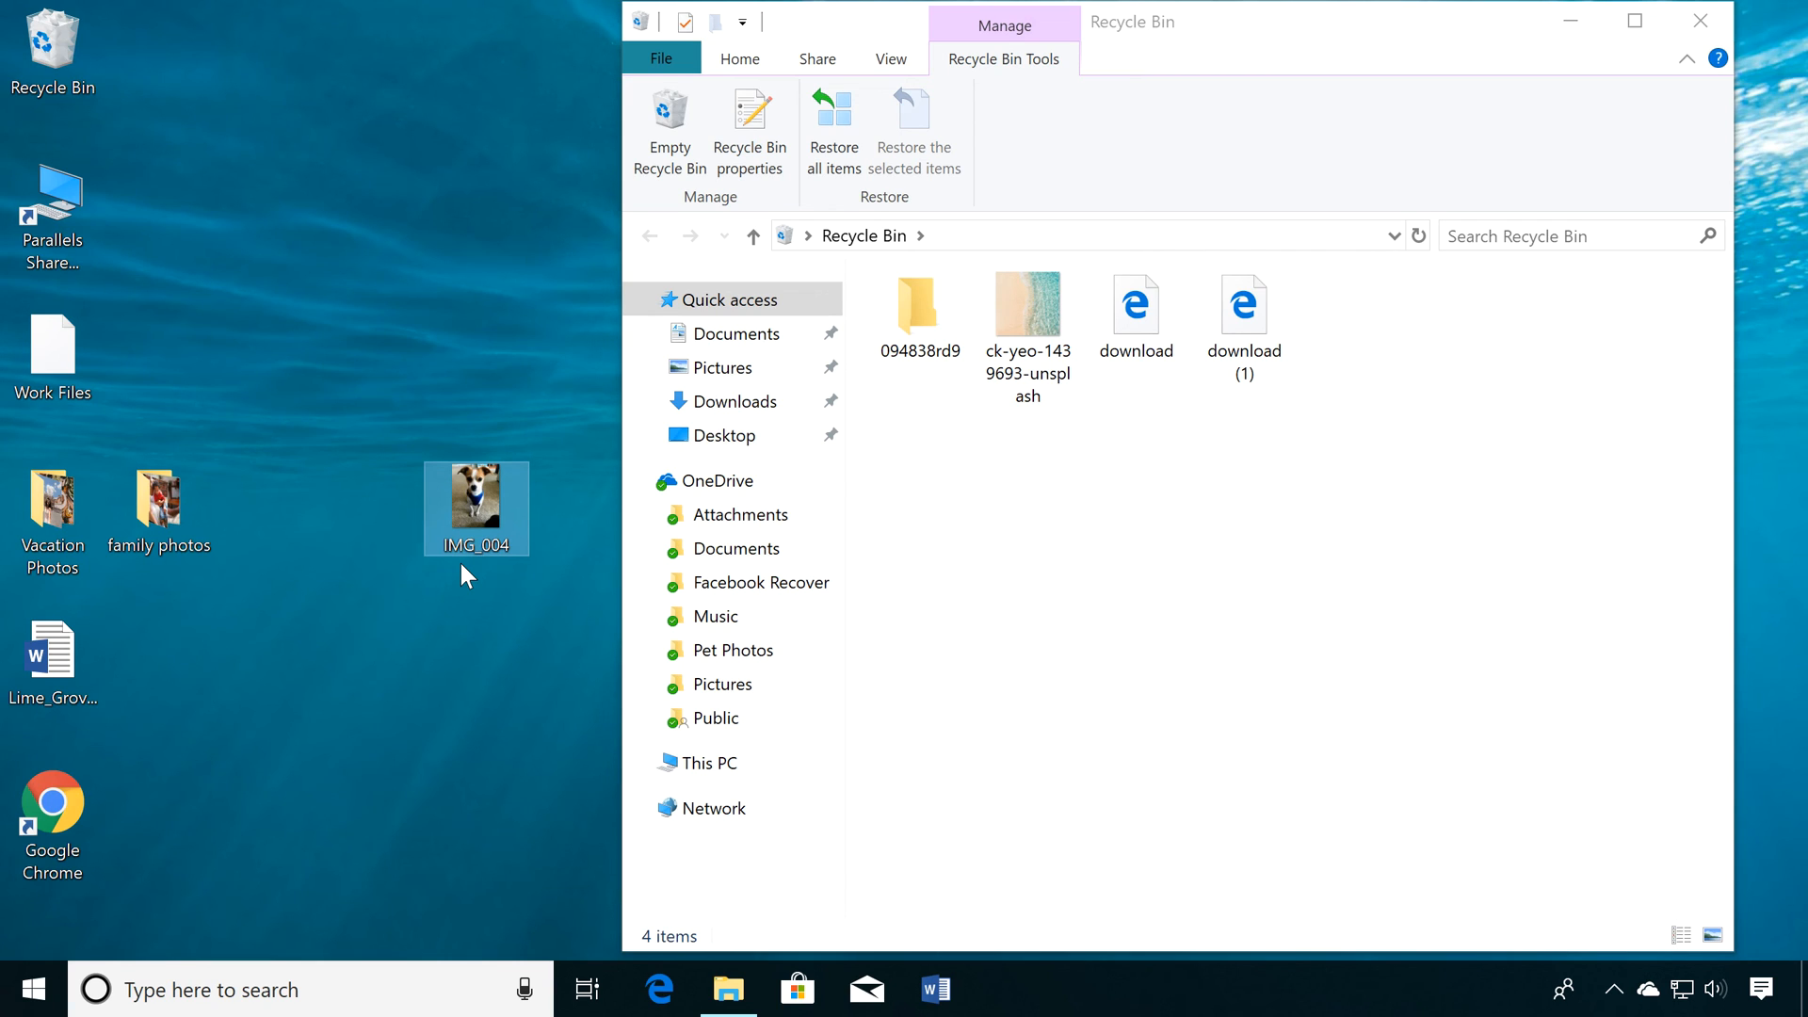
# Step: Rename the desktop photo IMG_004 to 'Cooper'
pyautogui.rightClick(474, 509)
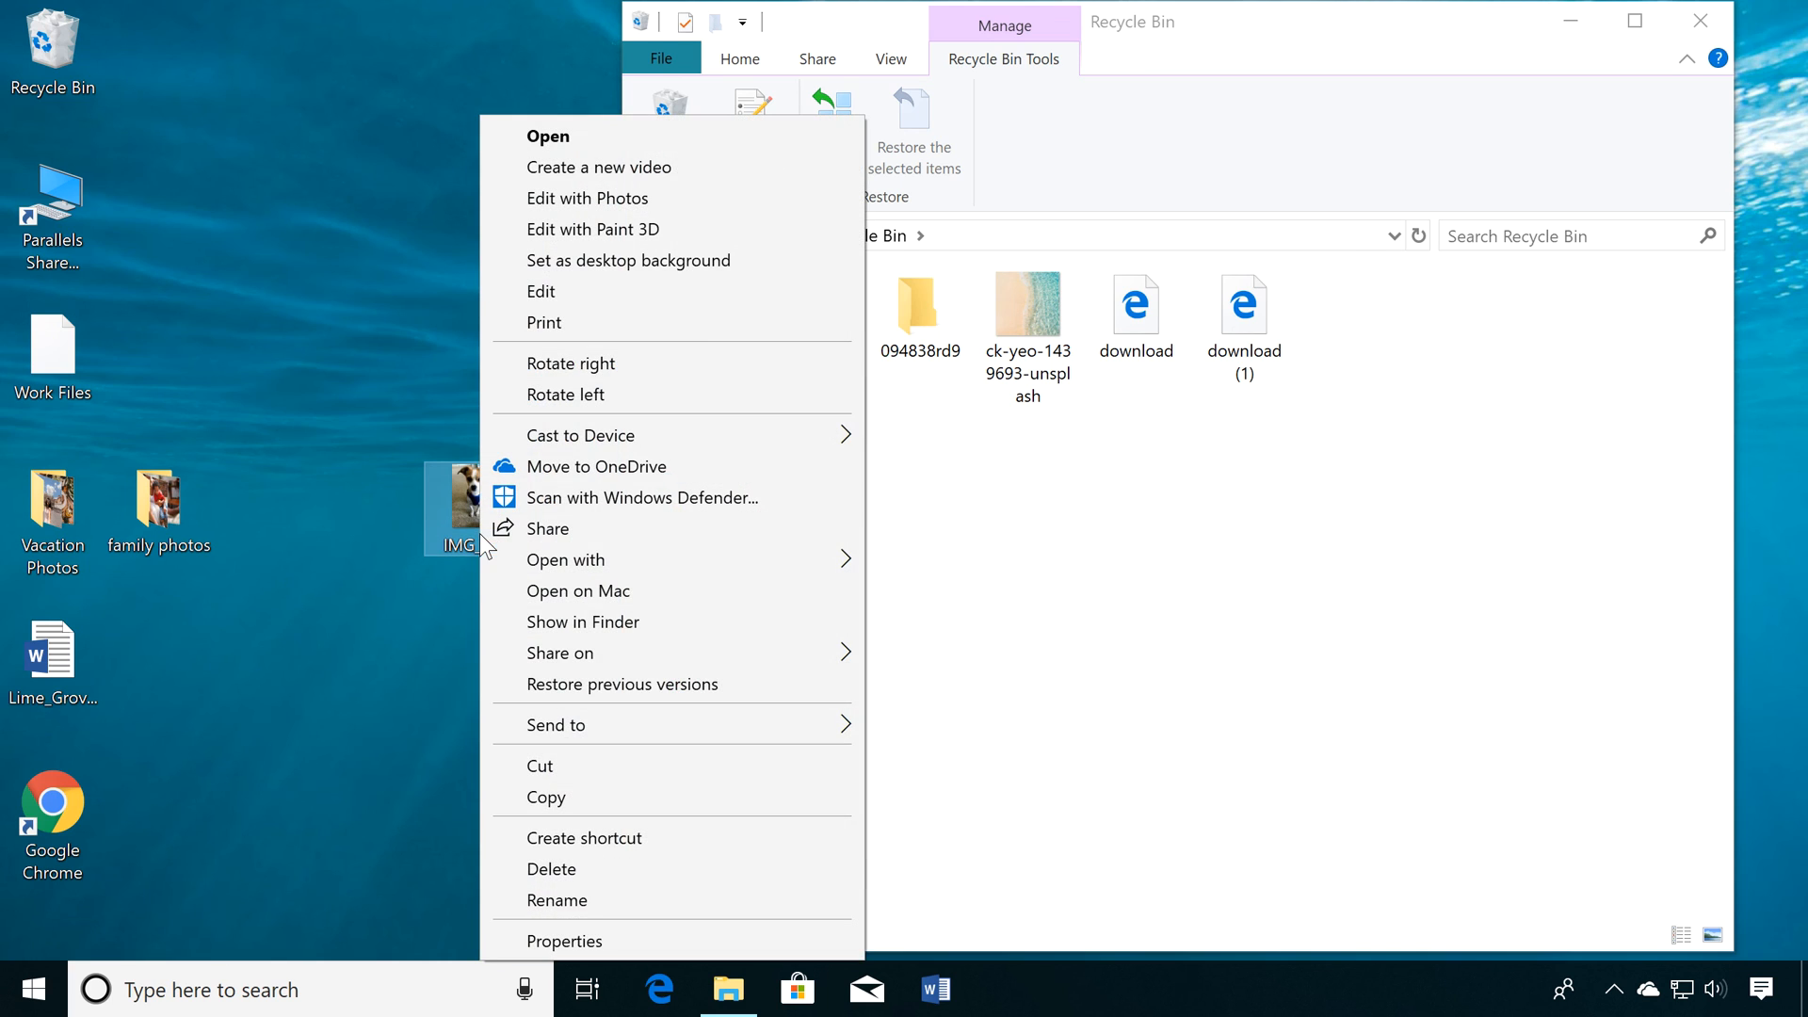
pyautogui.moveTo(556, 900)
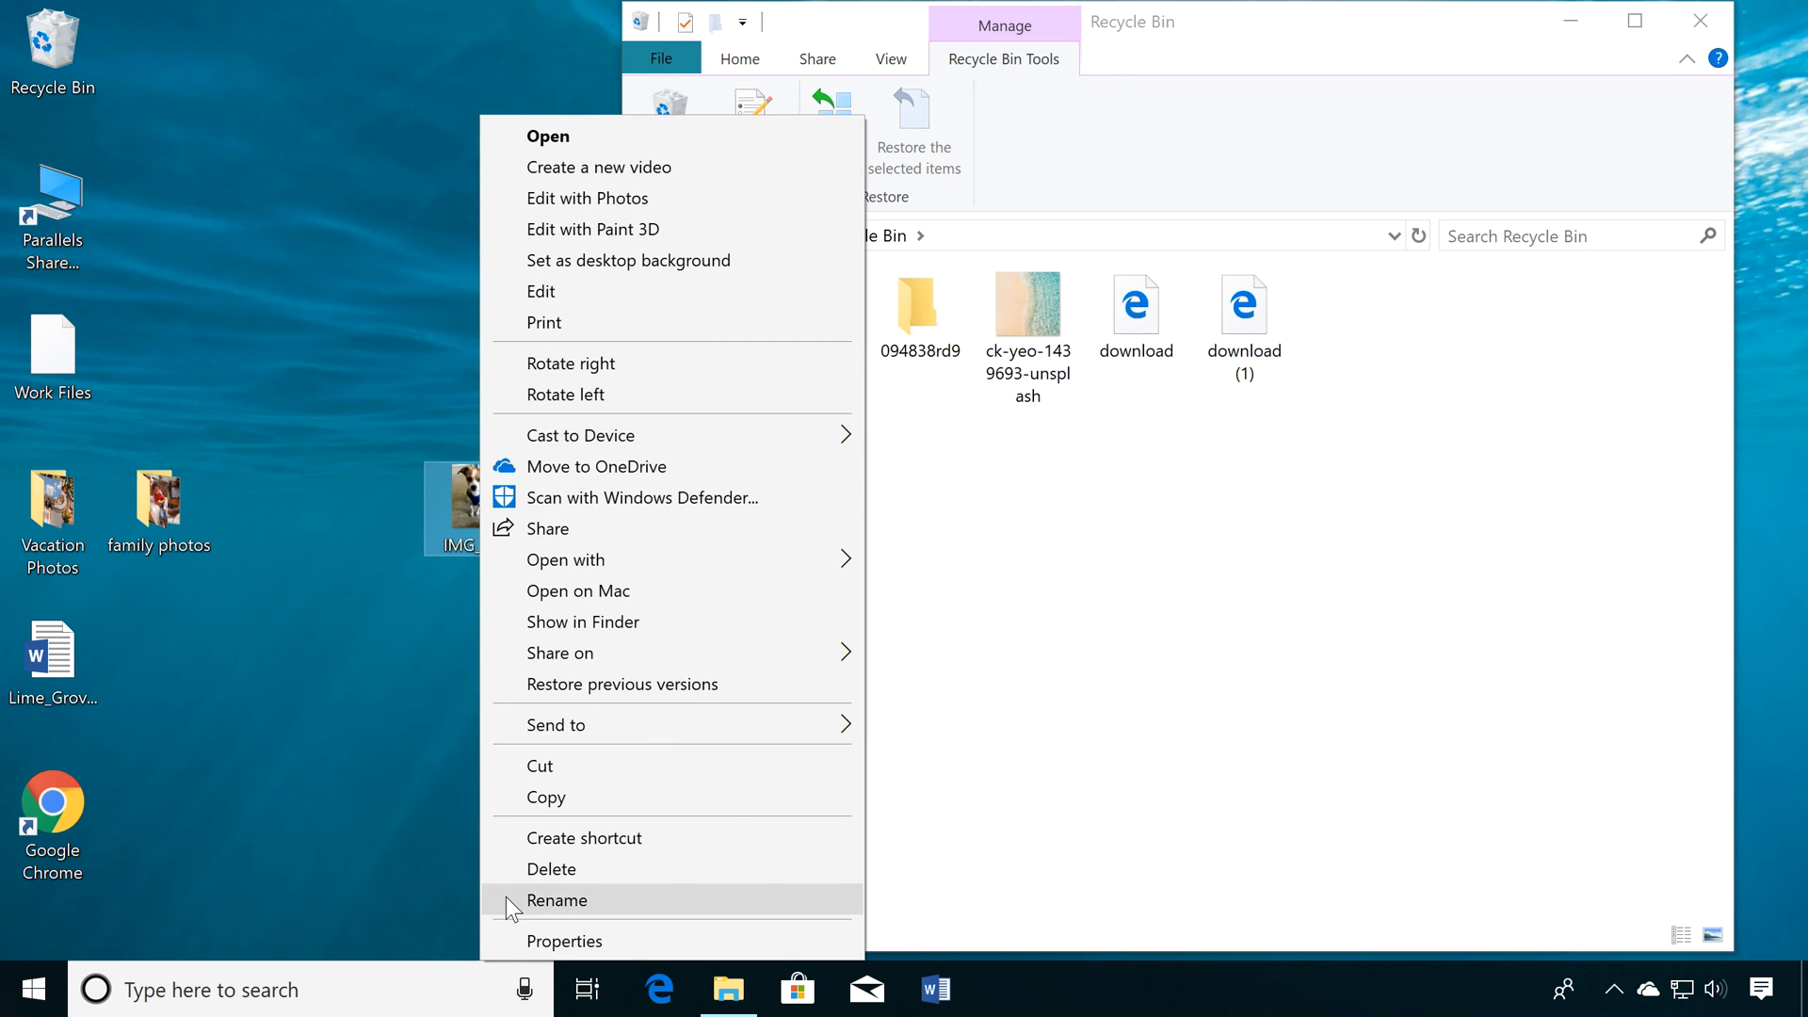
pyautogui.click(557, 900)
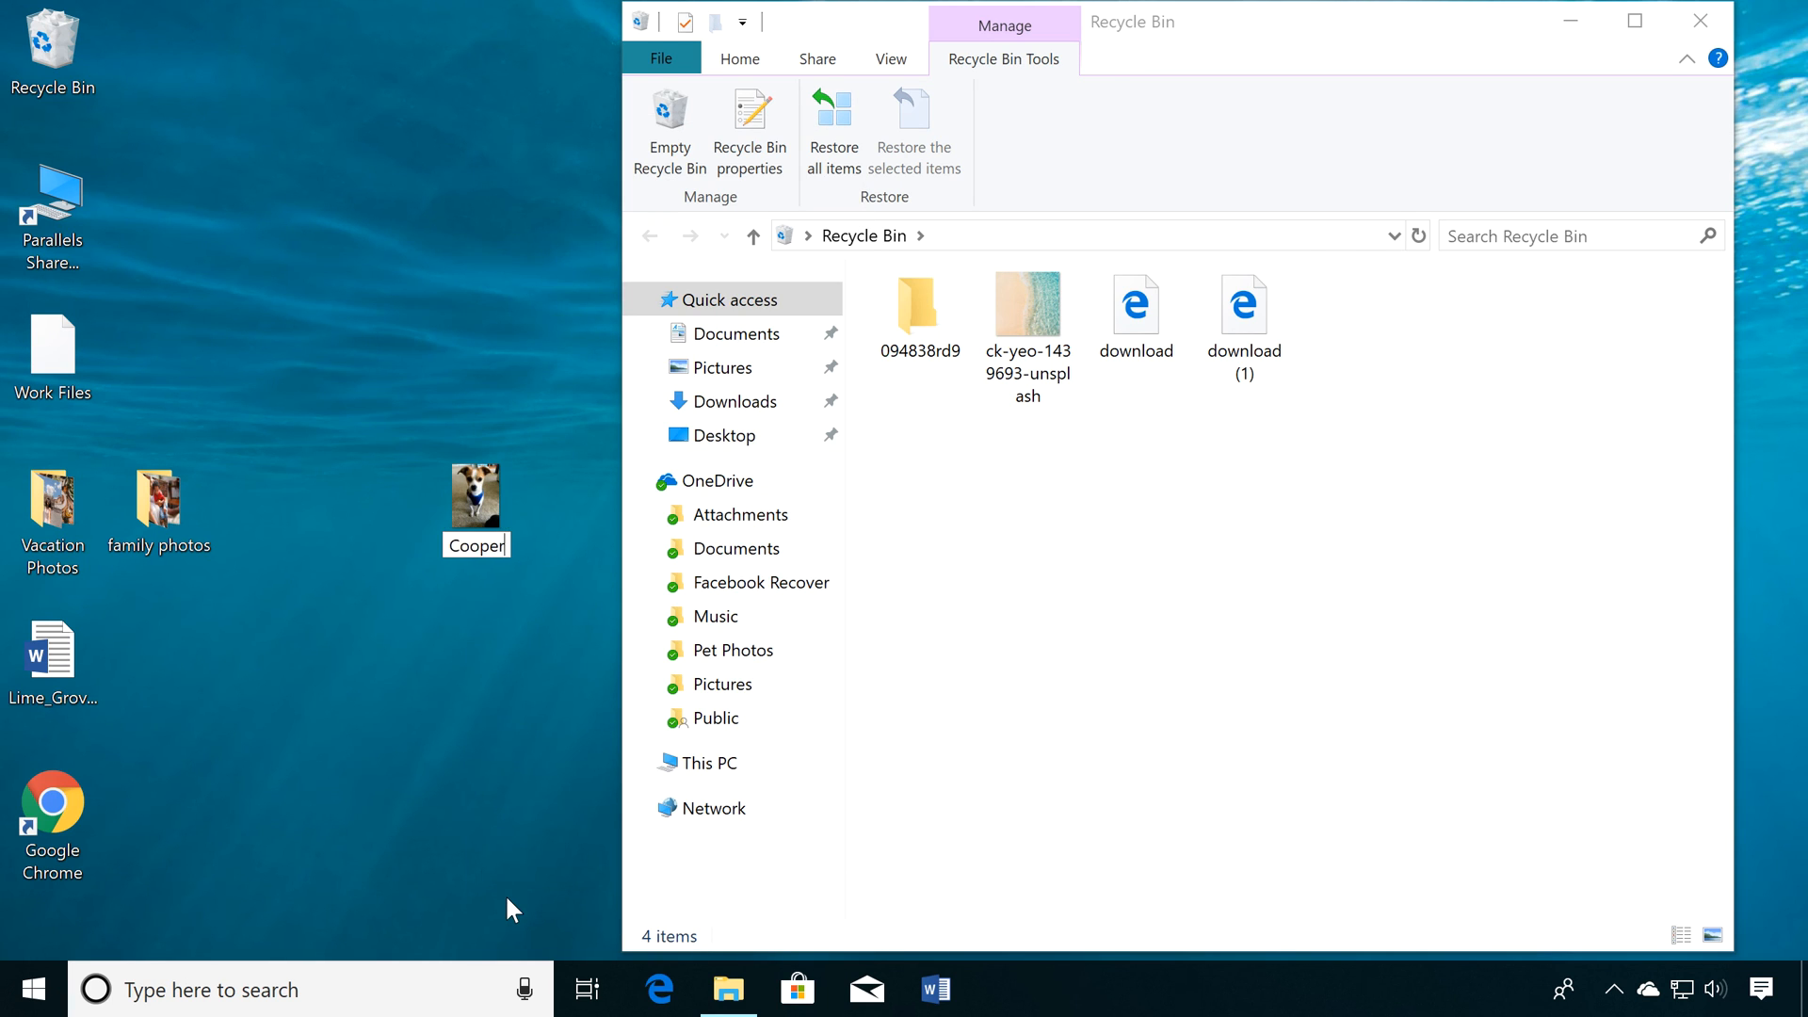
pyautogui.click(474, 493)
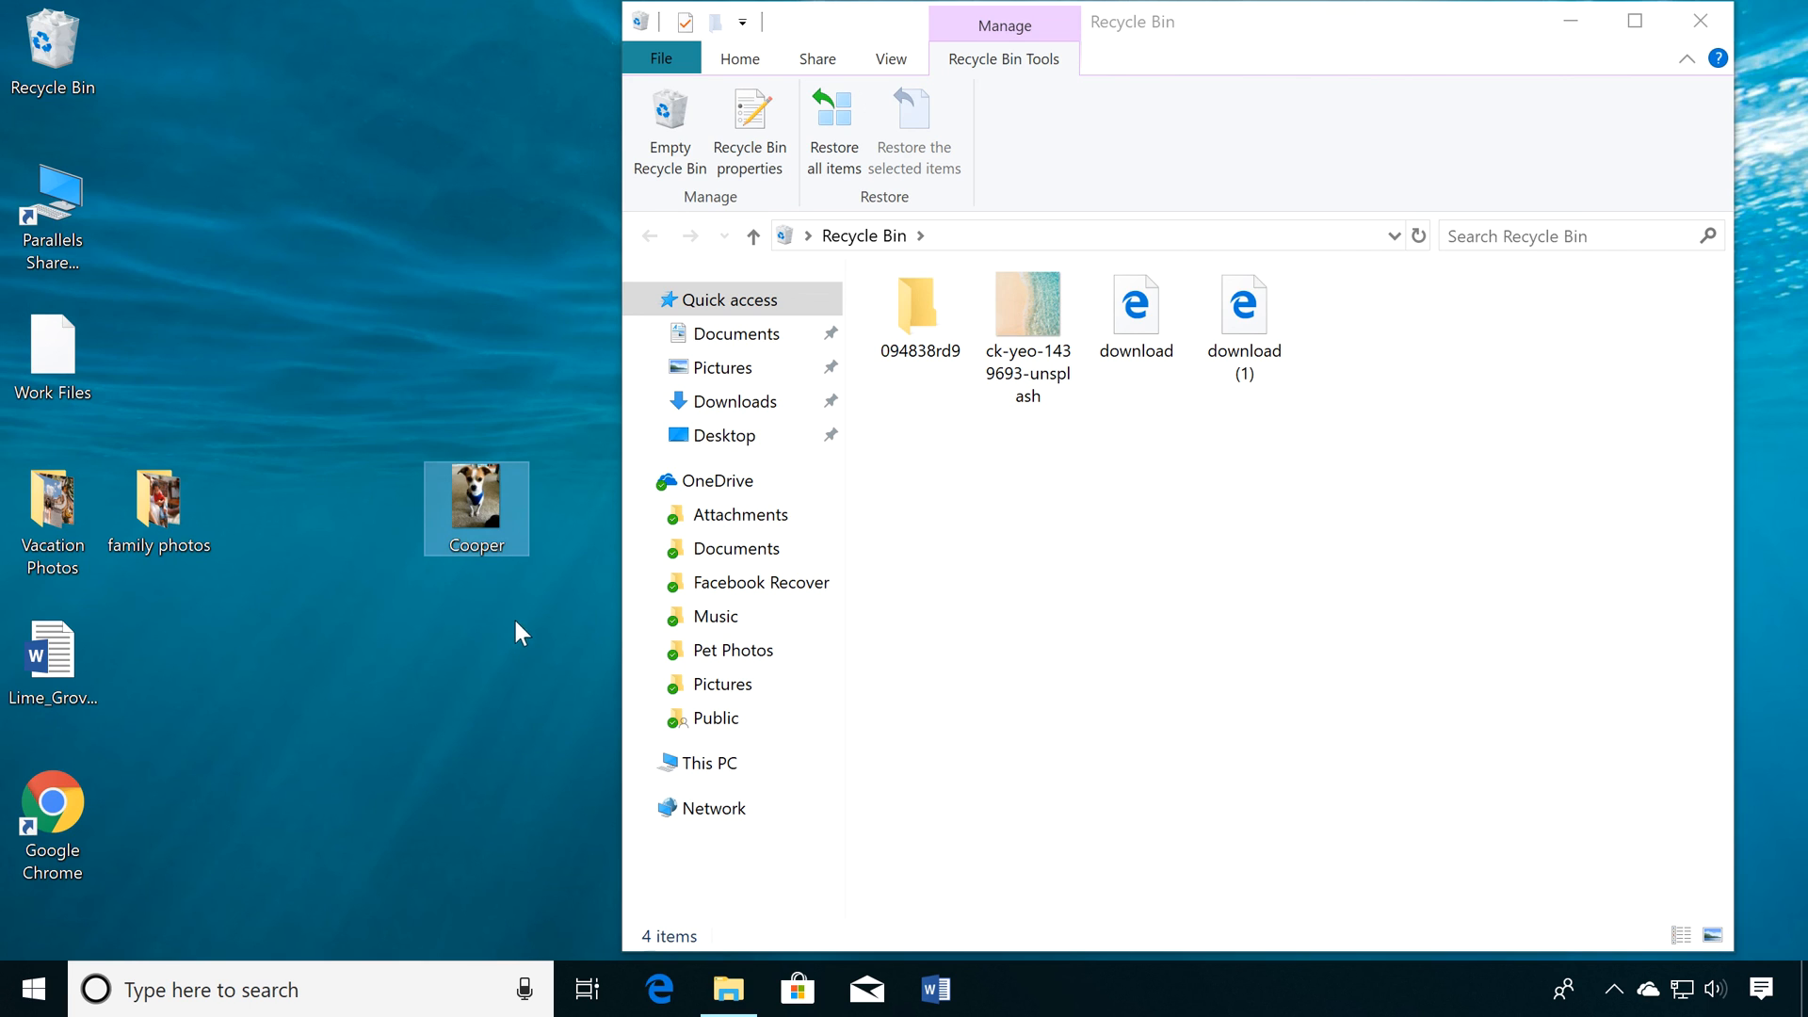